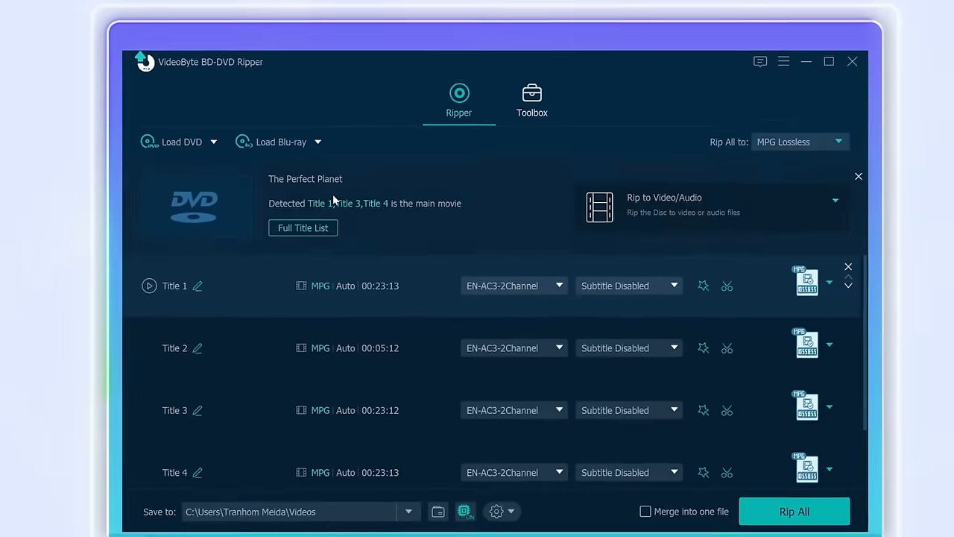
Step: Try the Rip to DVD Folder mode, then return to Rip to Video/Audio
click(834, 200)
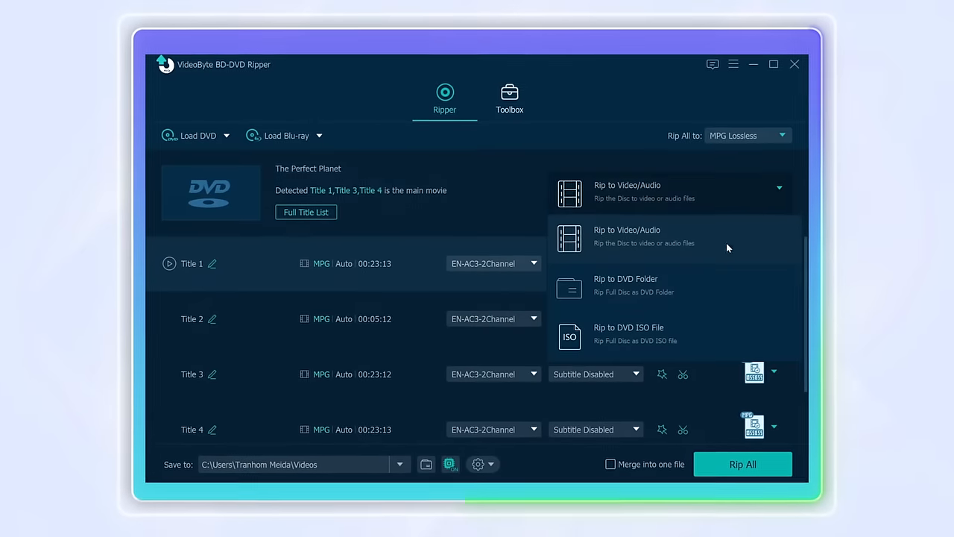
click(633, 287)
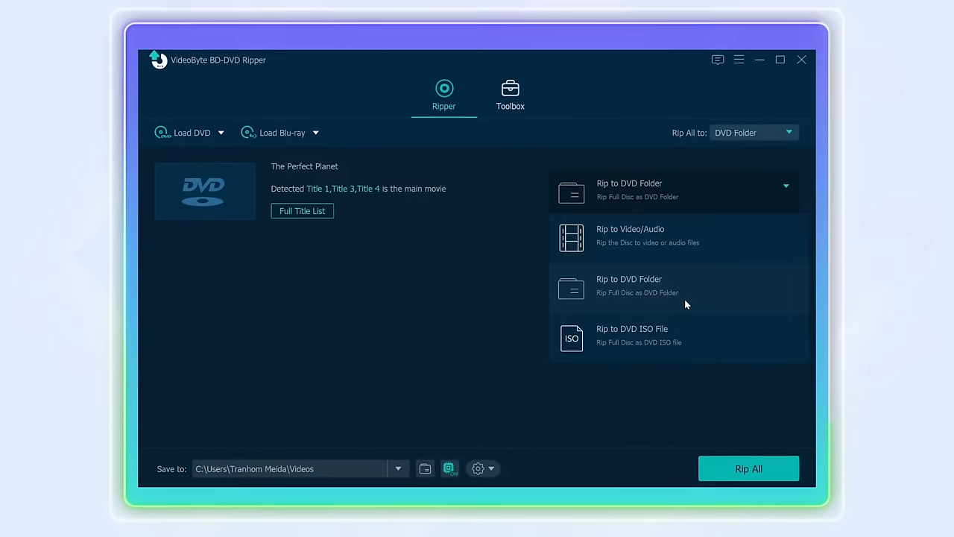
click(631, 335)
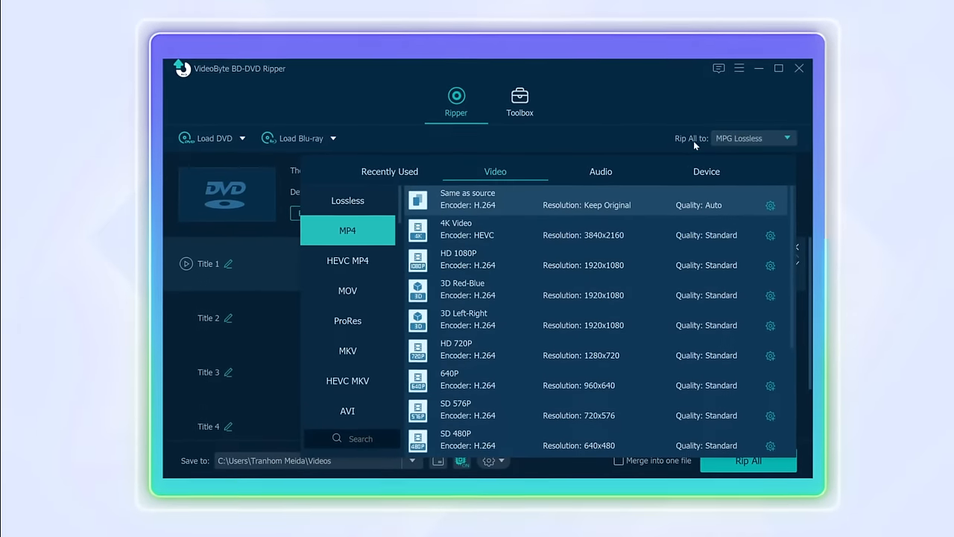
Step: Browse the Audio format tab, then return to the Video format presets
click(601, 171)
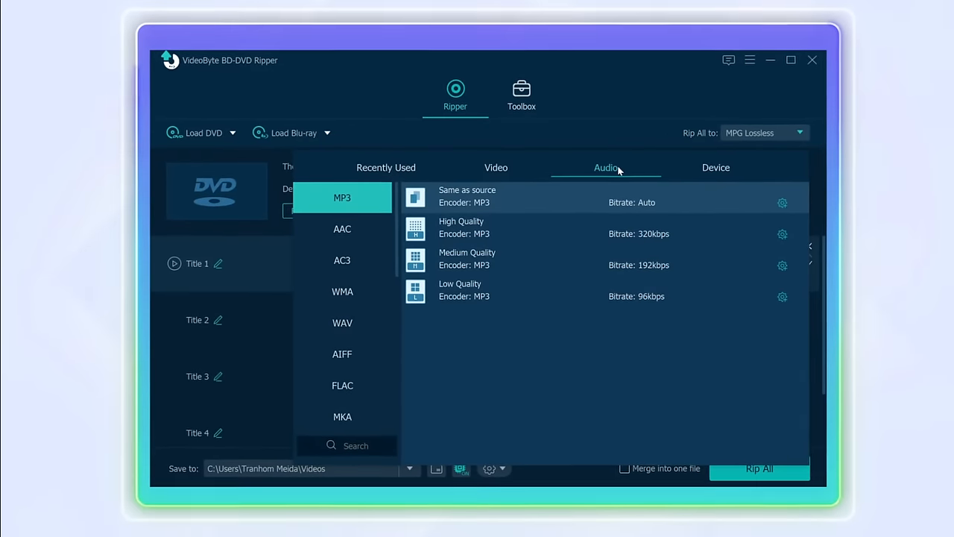
click(758, 468)
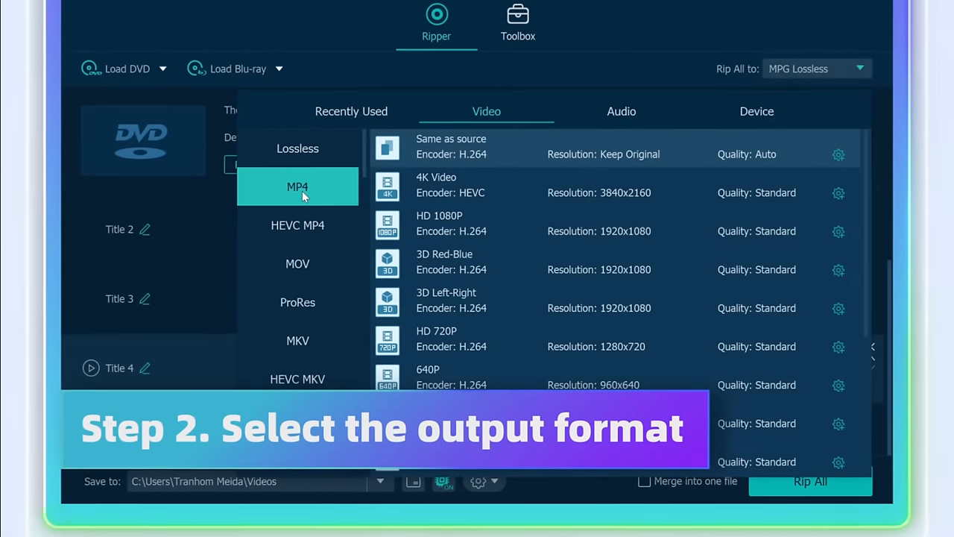
Step: Choose MP4 as the output format for Titles 2, 3 and 4
click(298, 187)
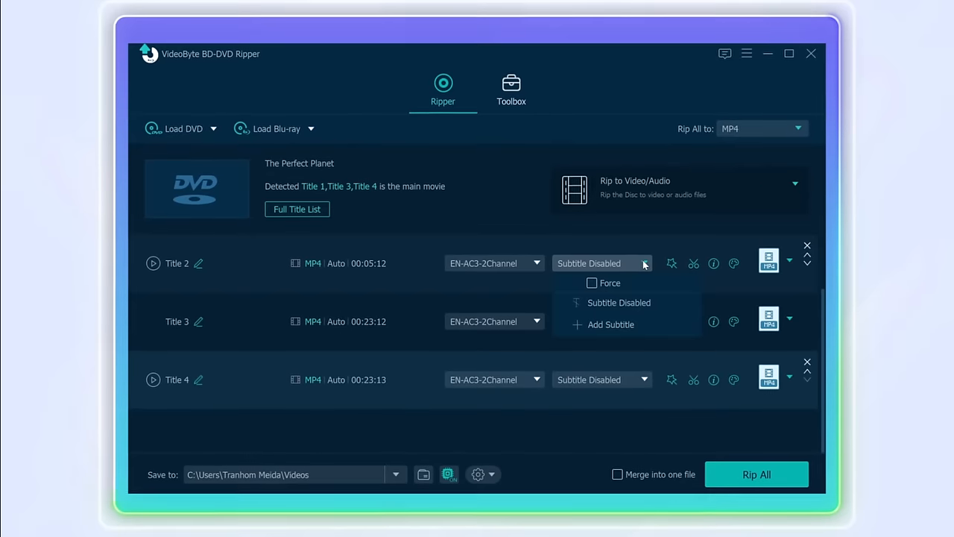
Step: Dismiss Title 2's subtitle choices and start Rip All for the three titles
click(644, 263)
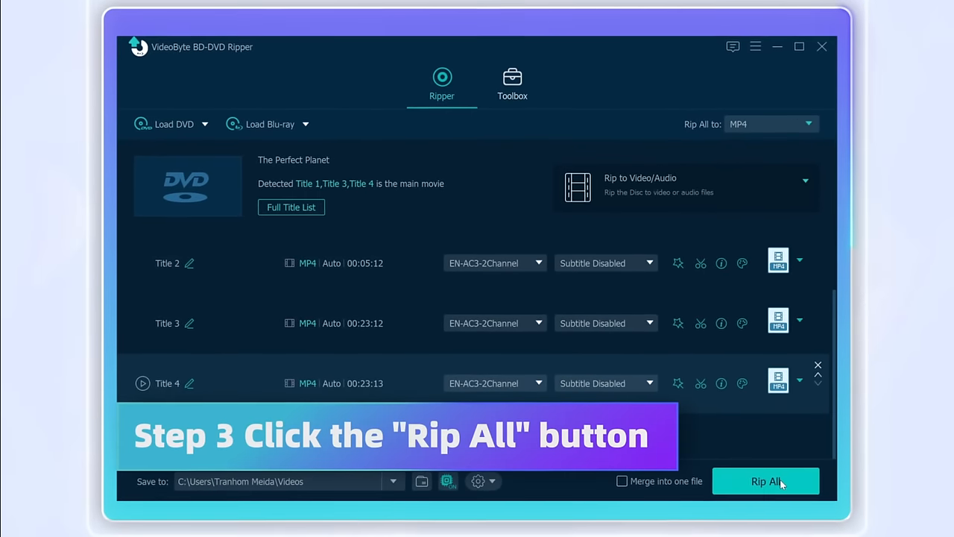
click(765, 481)
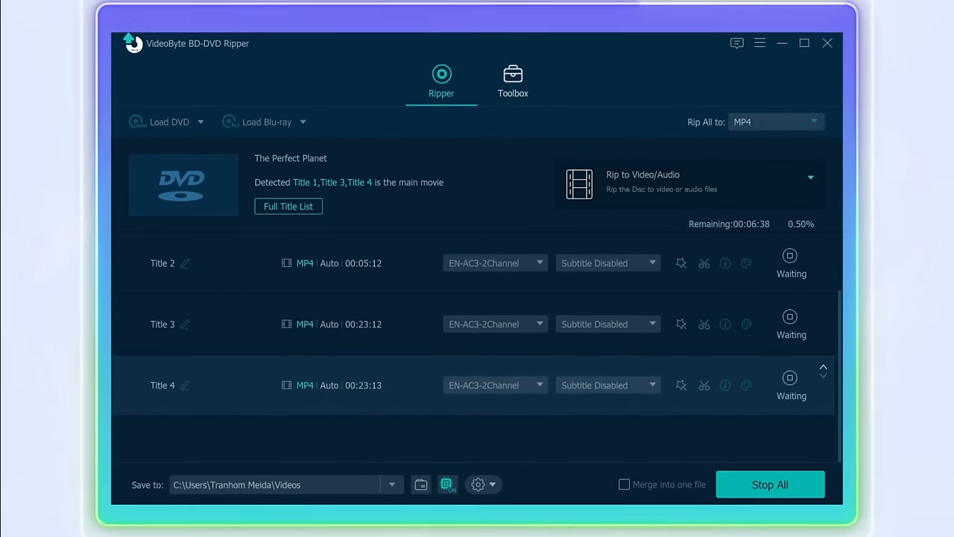